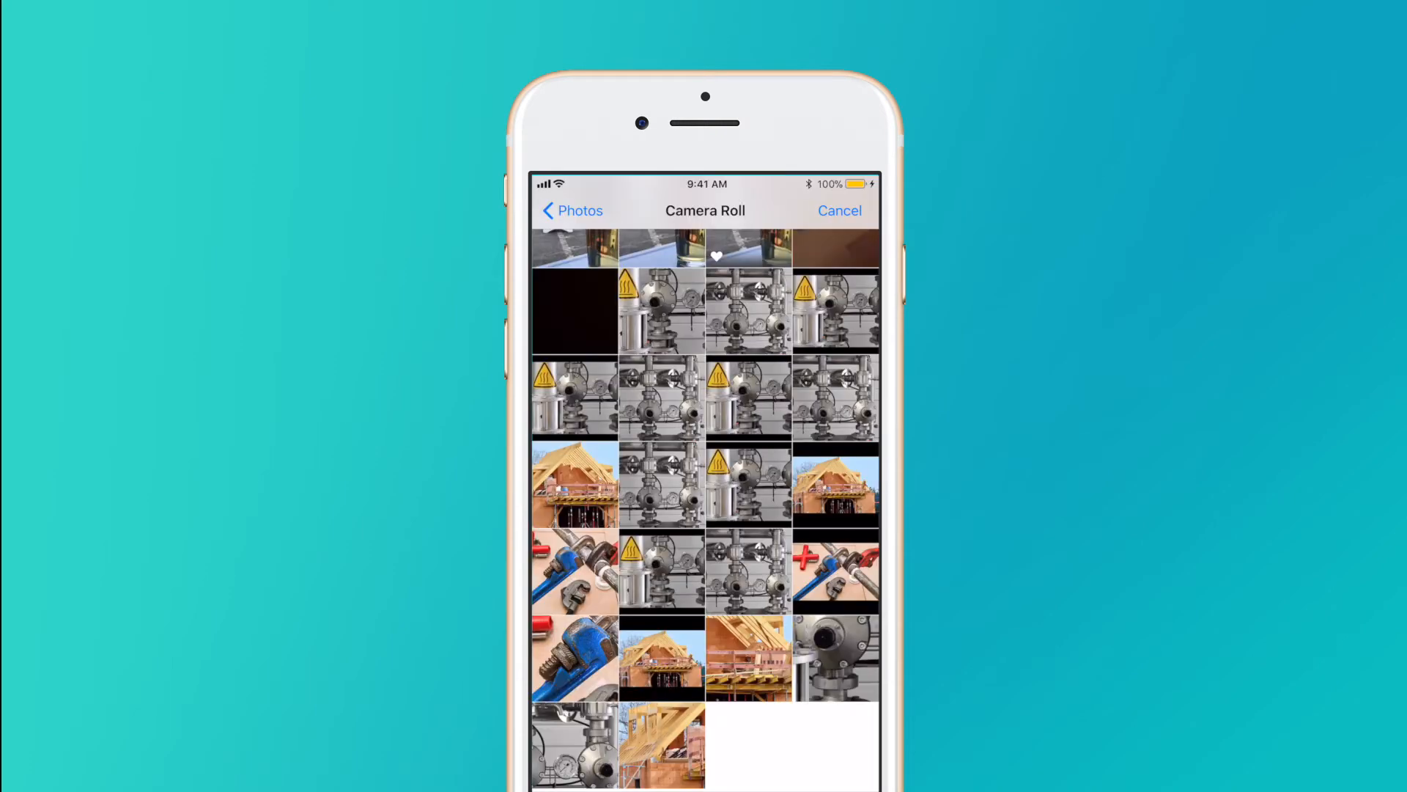
# Attach the house-under-construction photo to the form and confirm the pinned map location
pyautogui.click(836, 570)
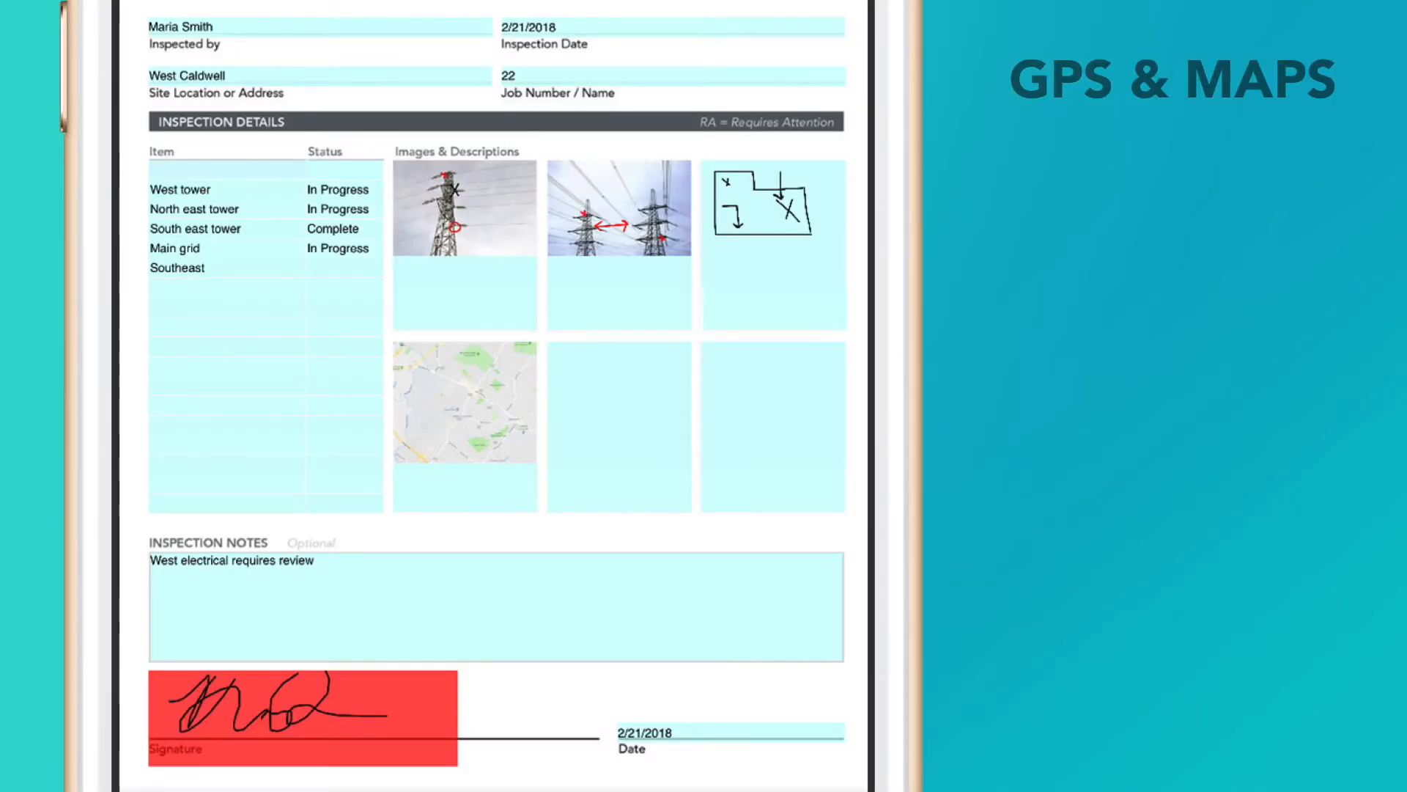
pyautogui.click(465, 401)
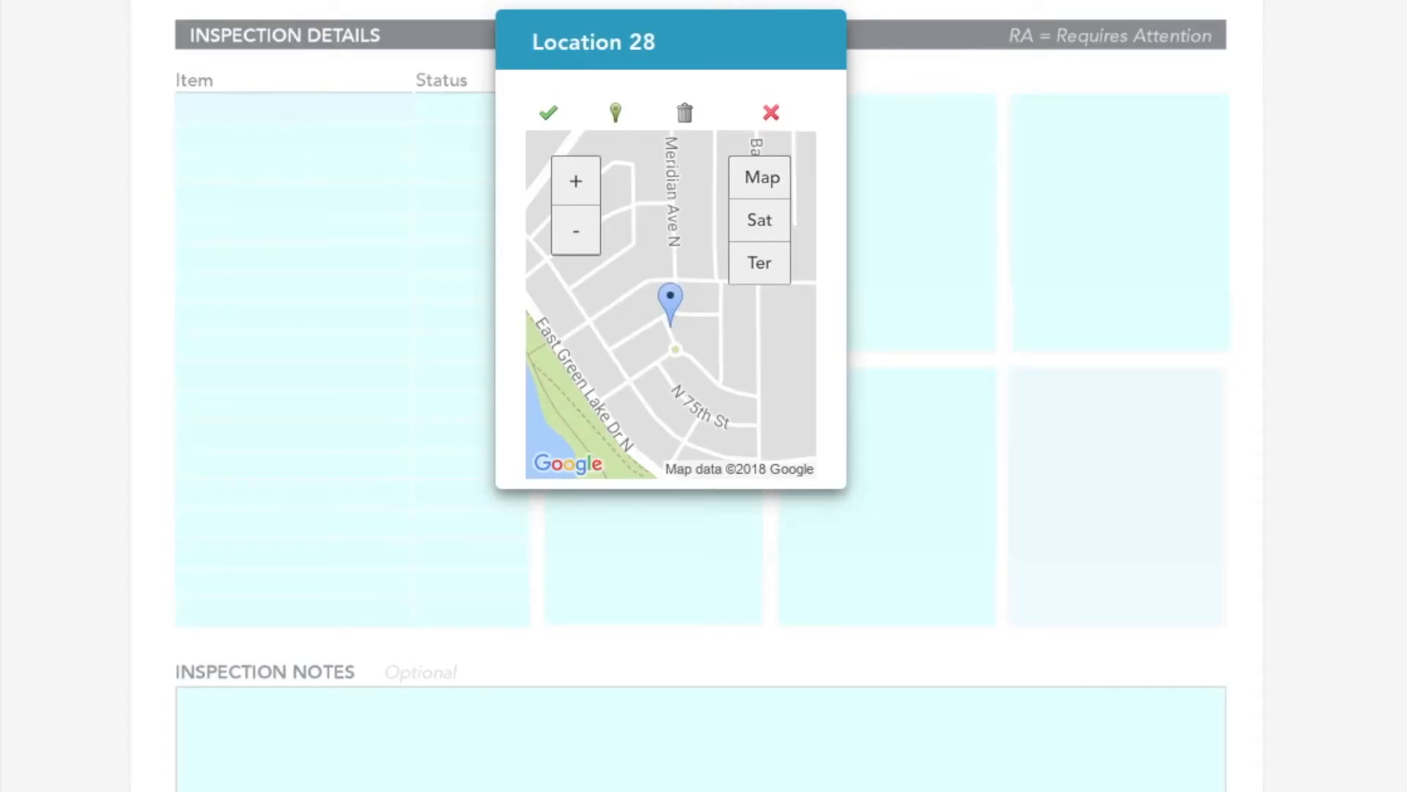
pyautogui.click(770, 112)
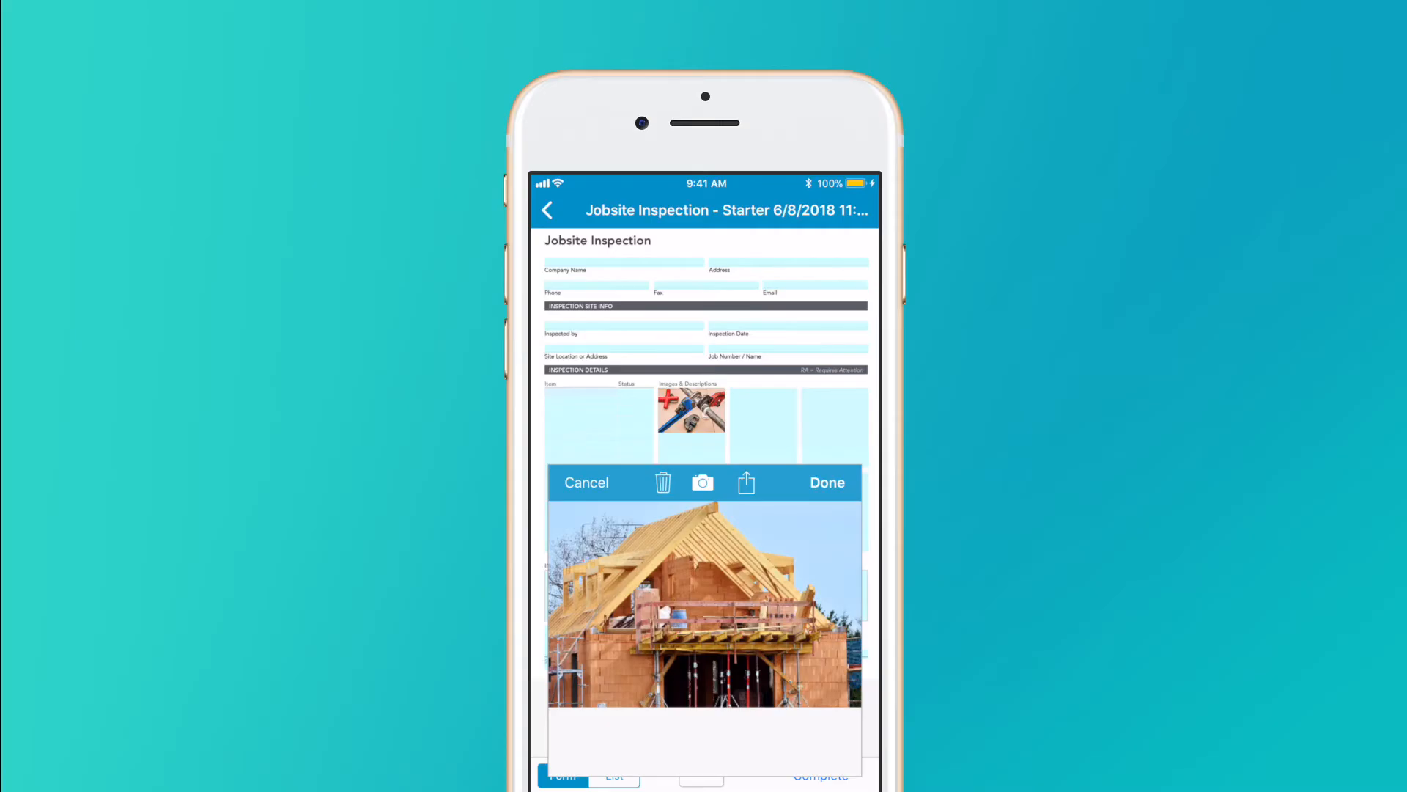
# Circle the roof framing on the house photo and begin the inspector's signature
pyautogui.moveTo(708, 539); pyautogui.dragTo(646, 592)
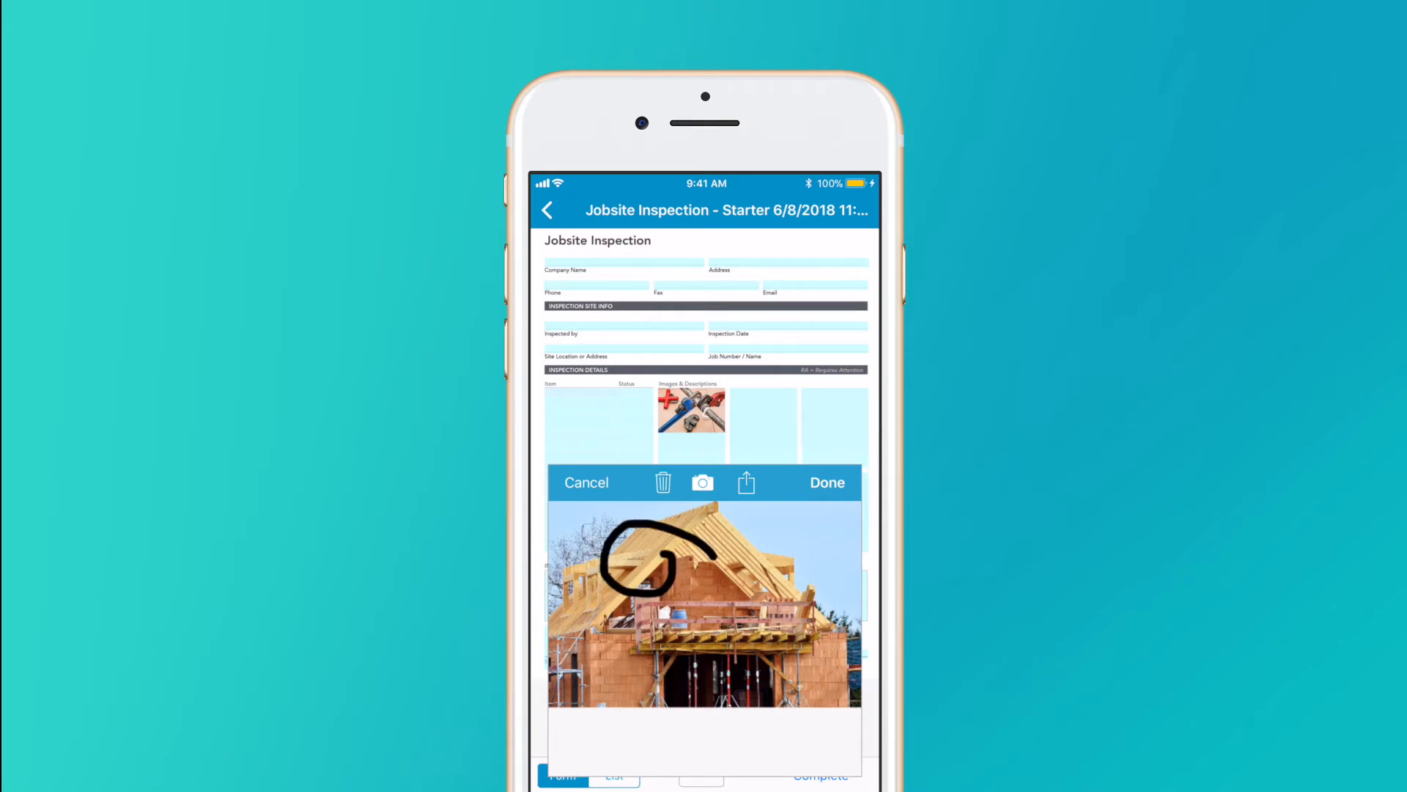
pyautogui.moveTo(771, 628); pyautogui.dragTo(799, 655)
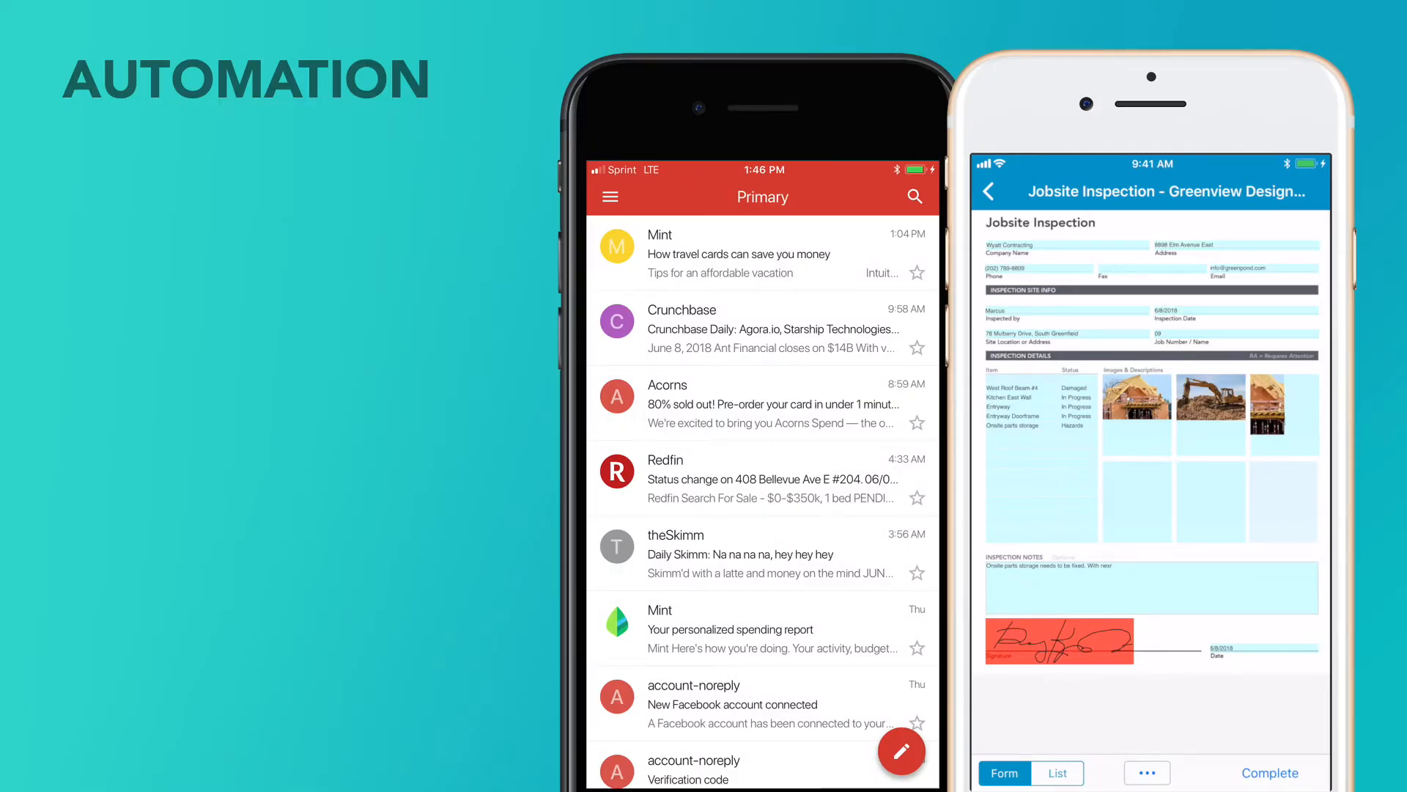
pyautogui.click(1269, 773)
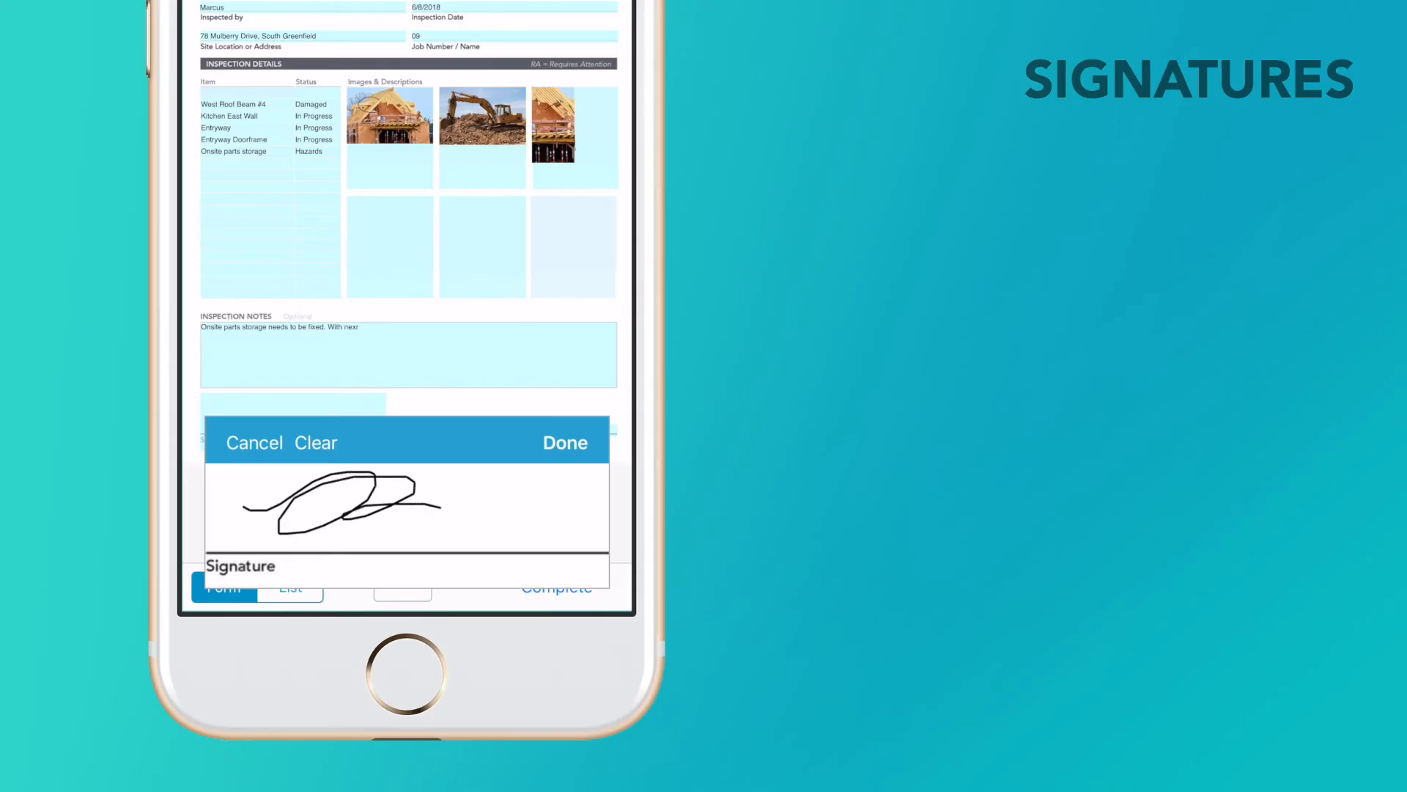
# Attempt completion, acknowledge the missing-signature warning, and save the drawn signature
pyautogui.click(565, 443)
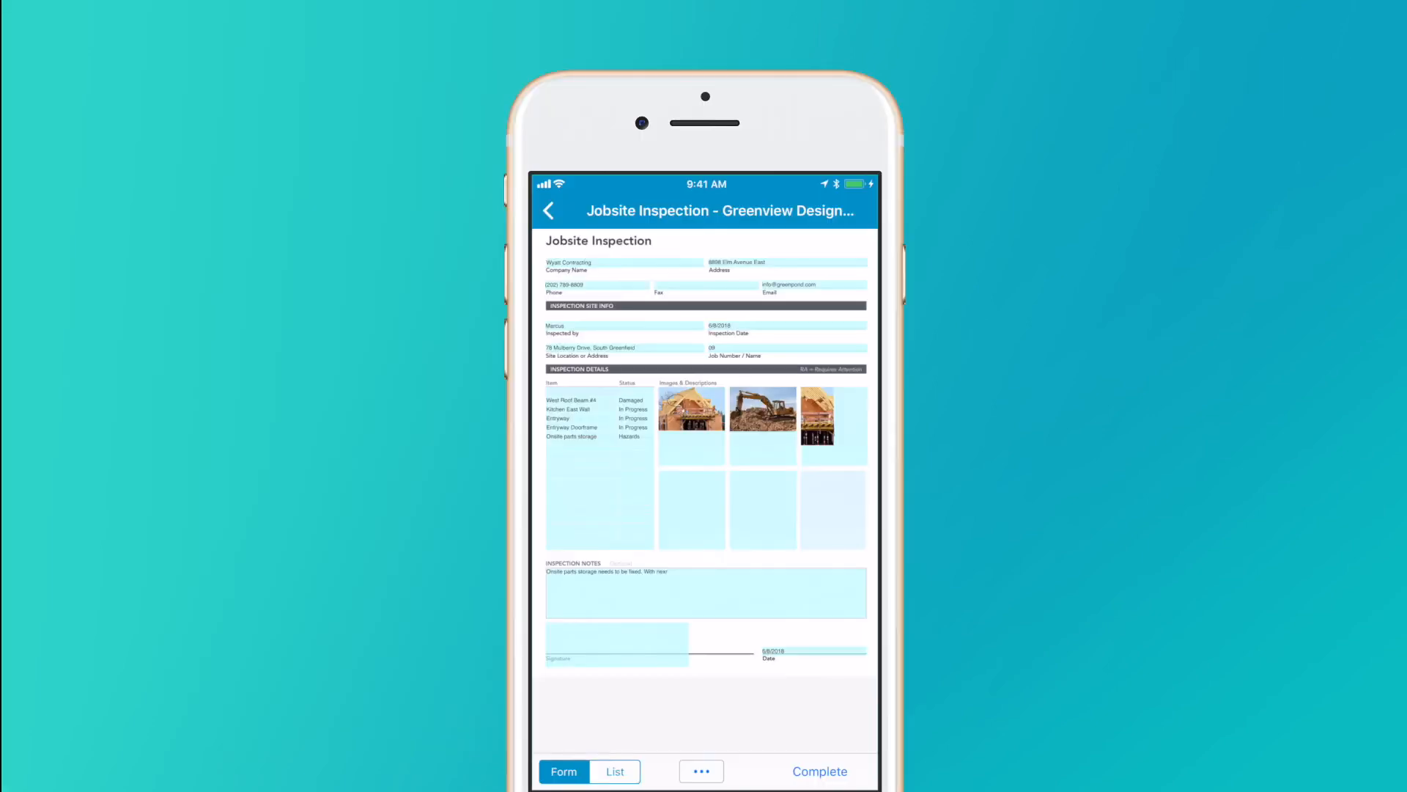
pyautogui.click(819, 771)
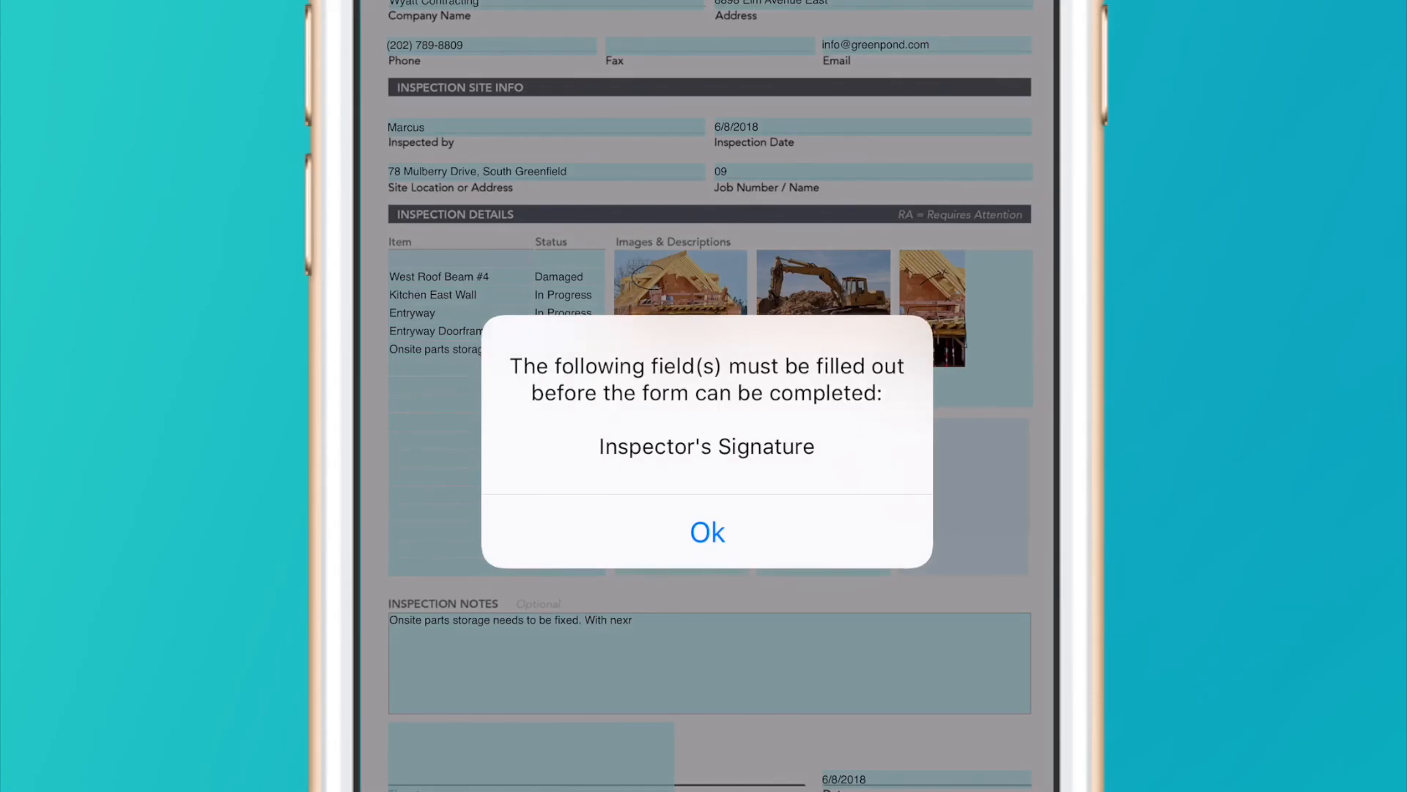
pyautogui.click(708, 531)
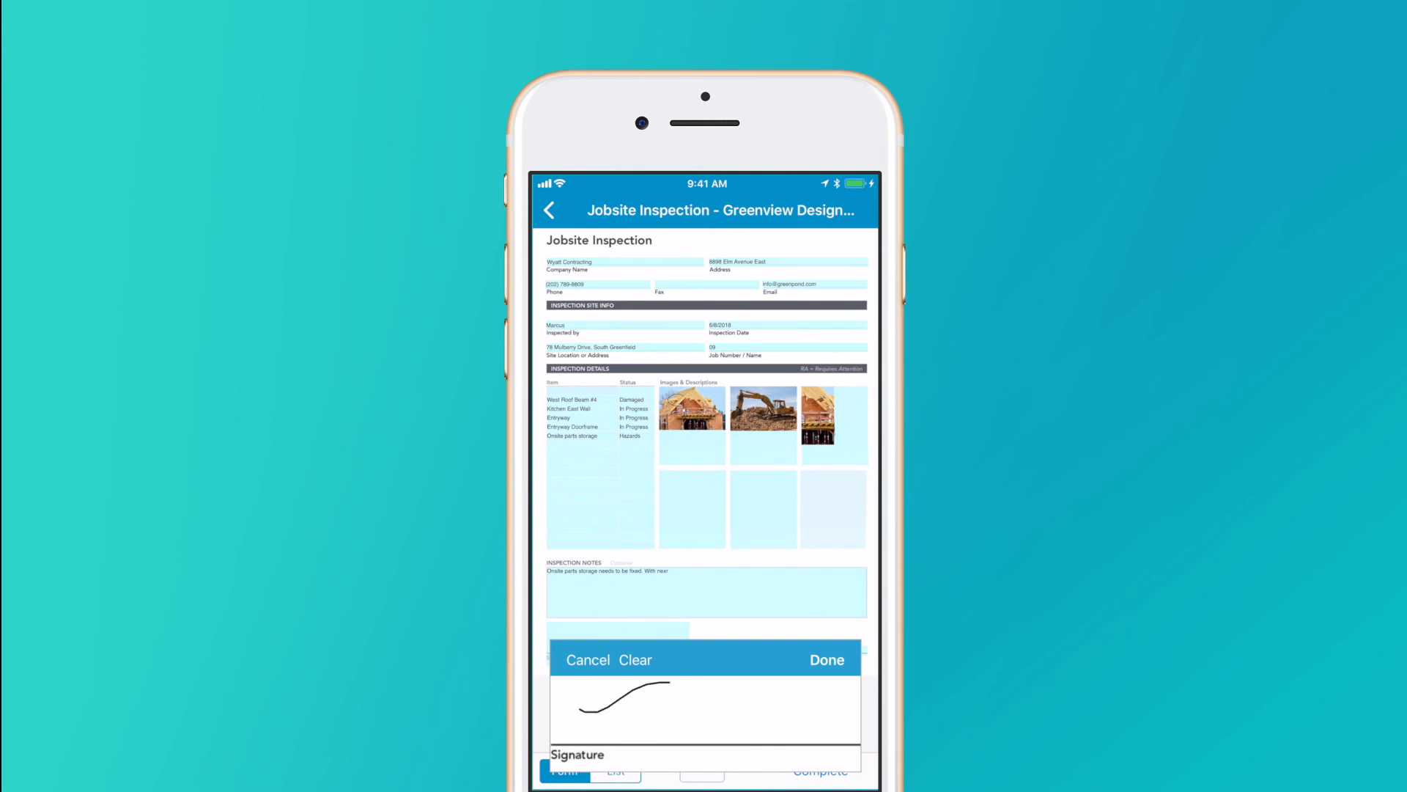
pyautogui.click(824, 660)
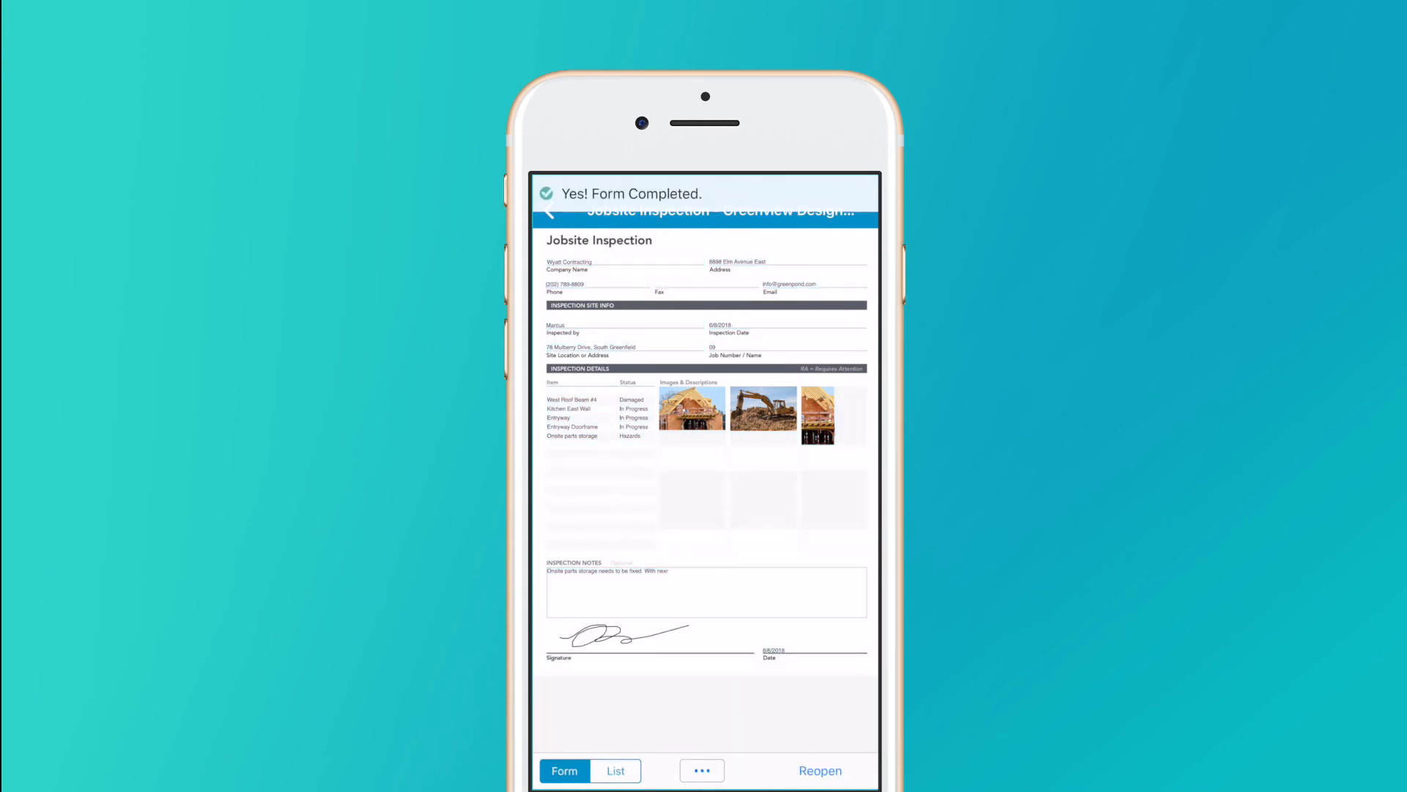